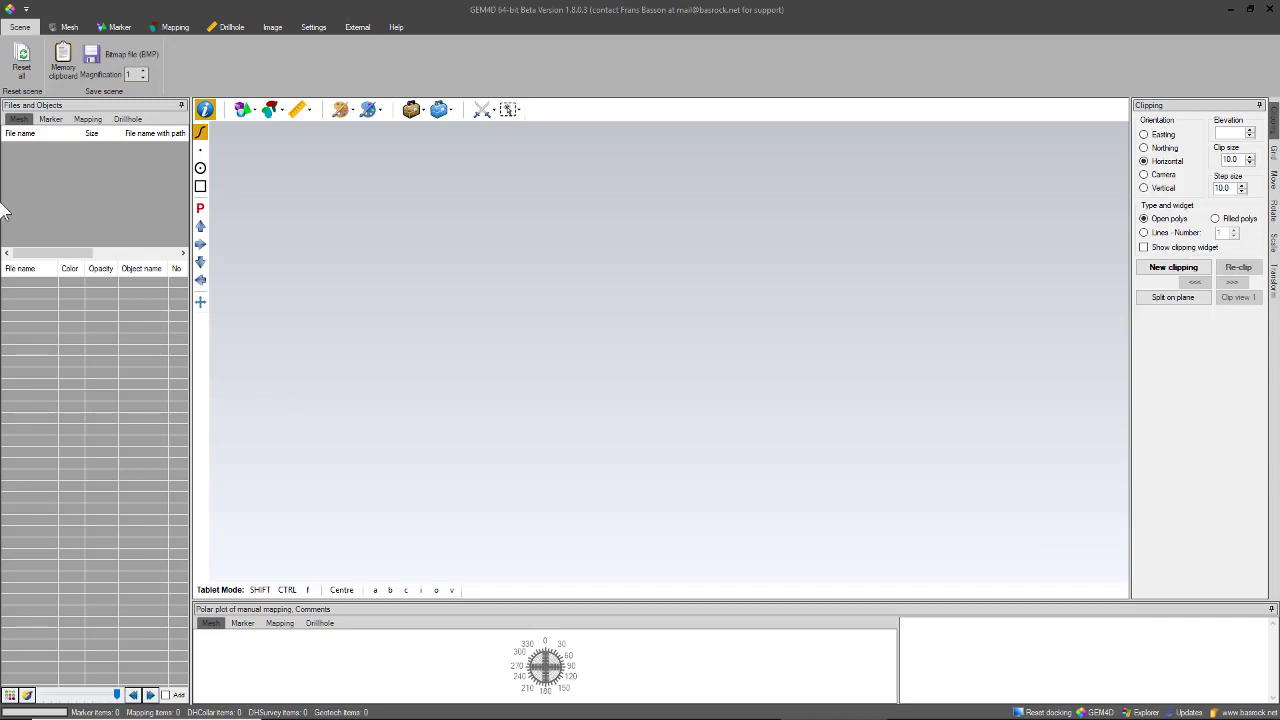
{"action": "mouse_move", "coordinate": [90, 210]}
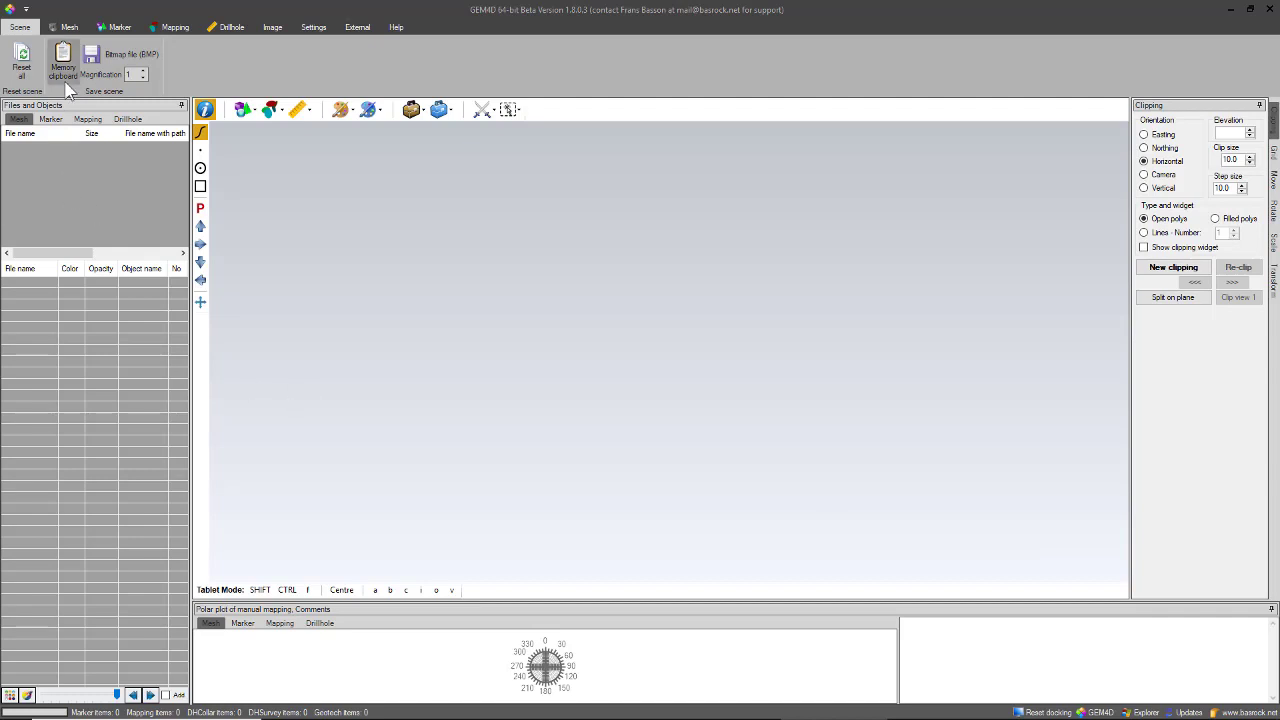
- Load Random Data Points.dxf into the scene from the Mesh tab's Load DXF browser
{"action": "left_click", "coordinate": [68, 28]}
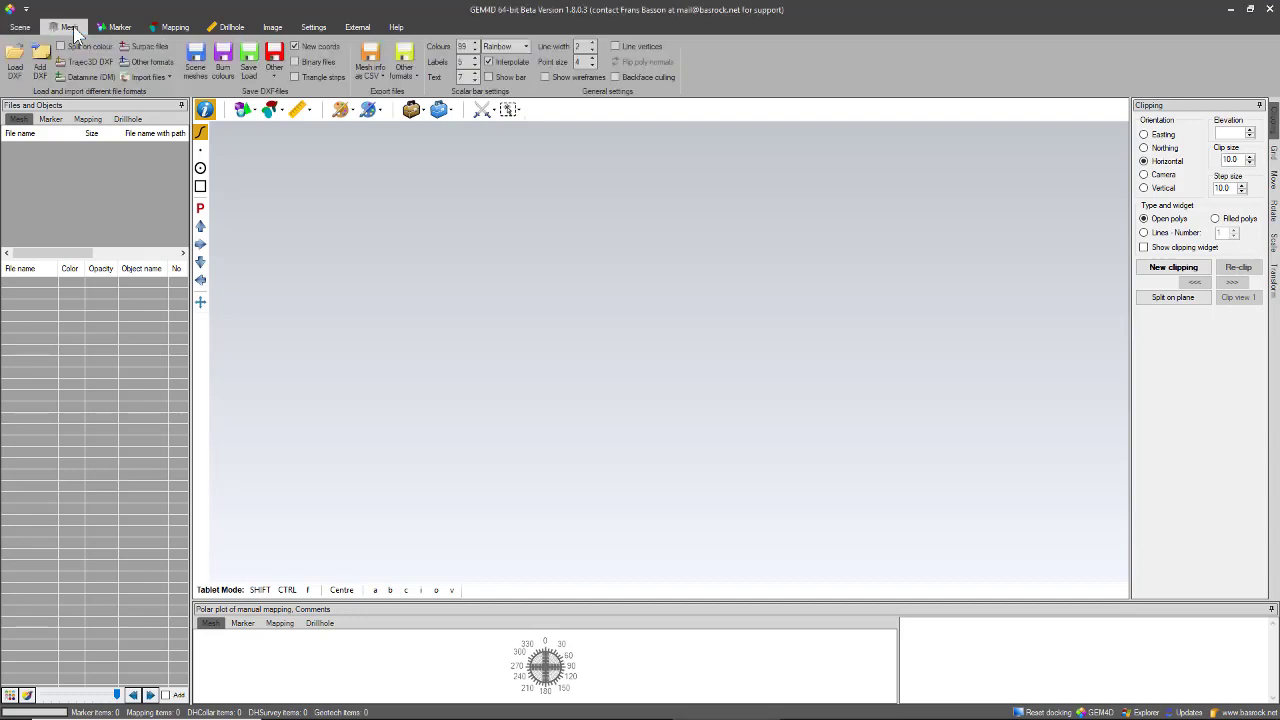
{"action": "left_click", "coordinate": [16, 64]}
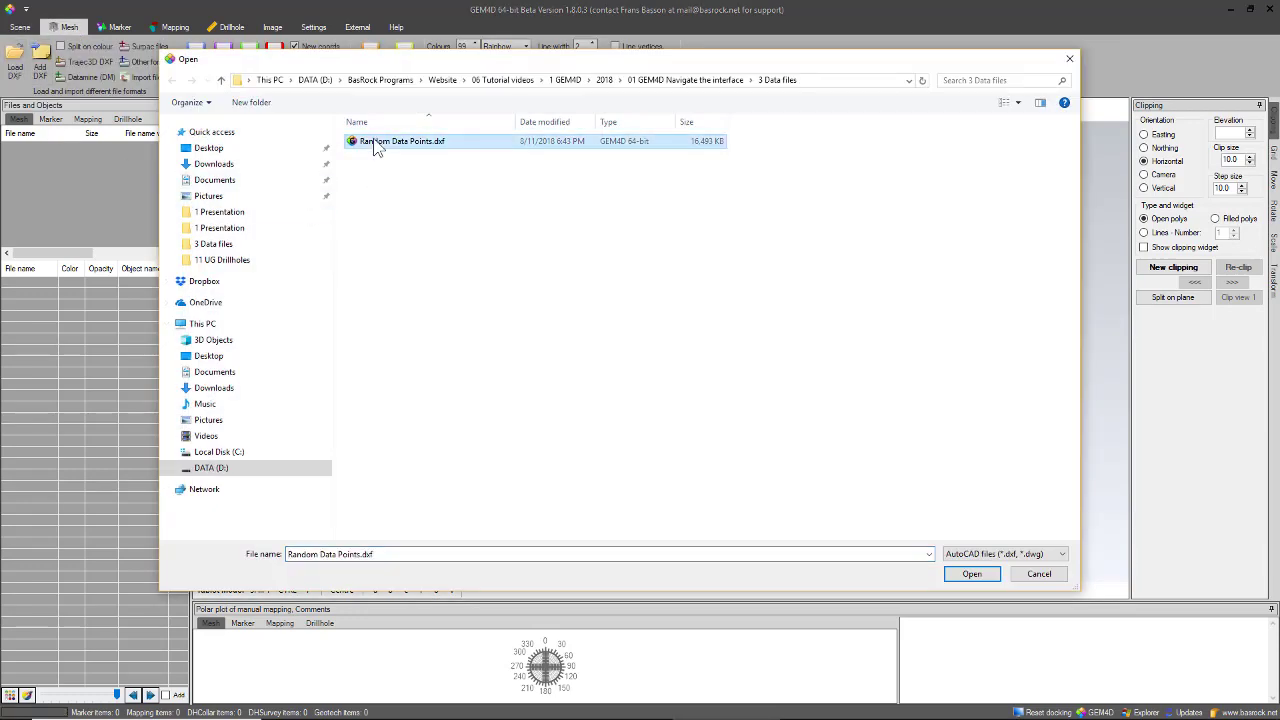
{"action": "left_click", "coordinate": [972, 572]}
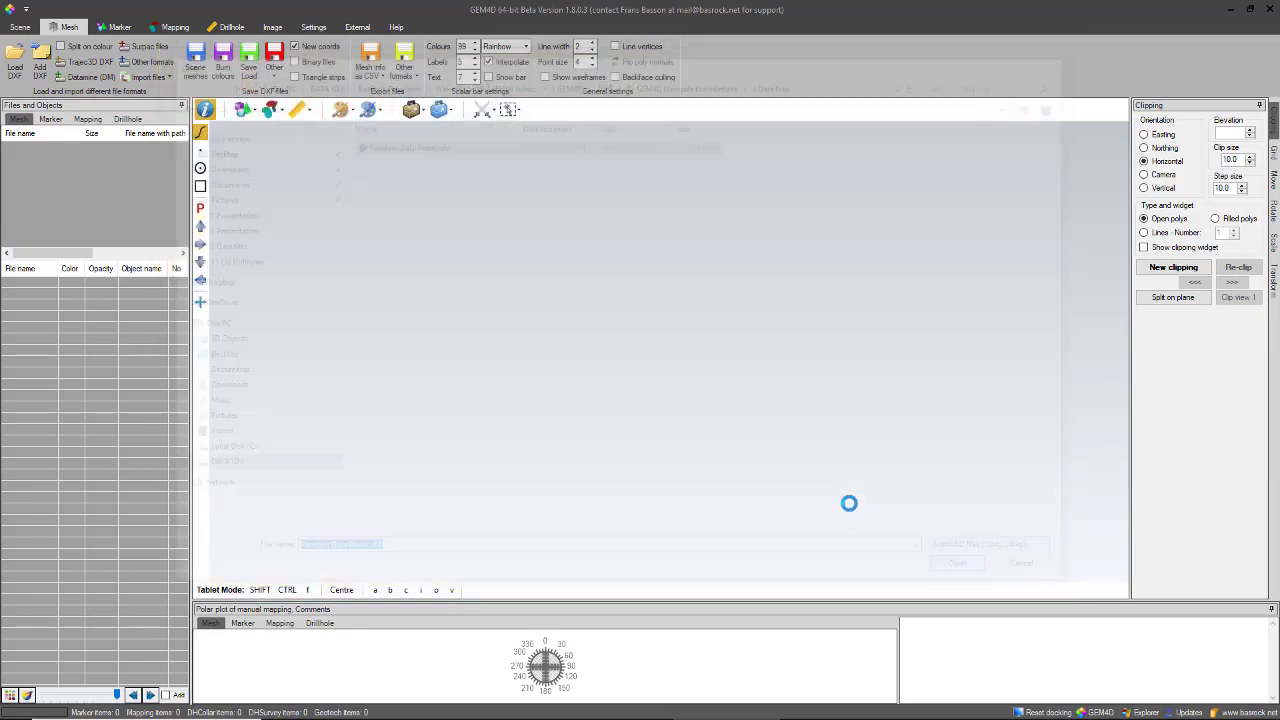
- Browse File Explorer to the 3 Data files folder holding Random Data Points.dxf
{"action": "left_click", "coordinate": [956, 564]}
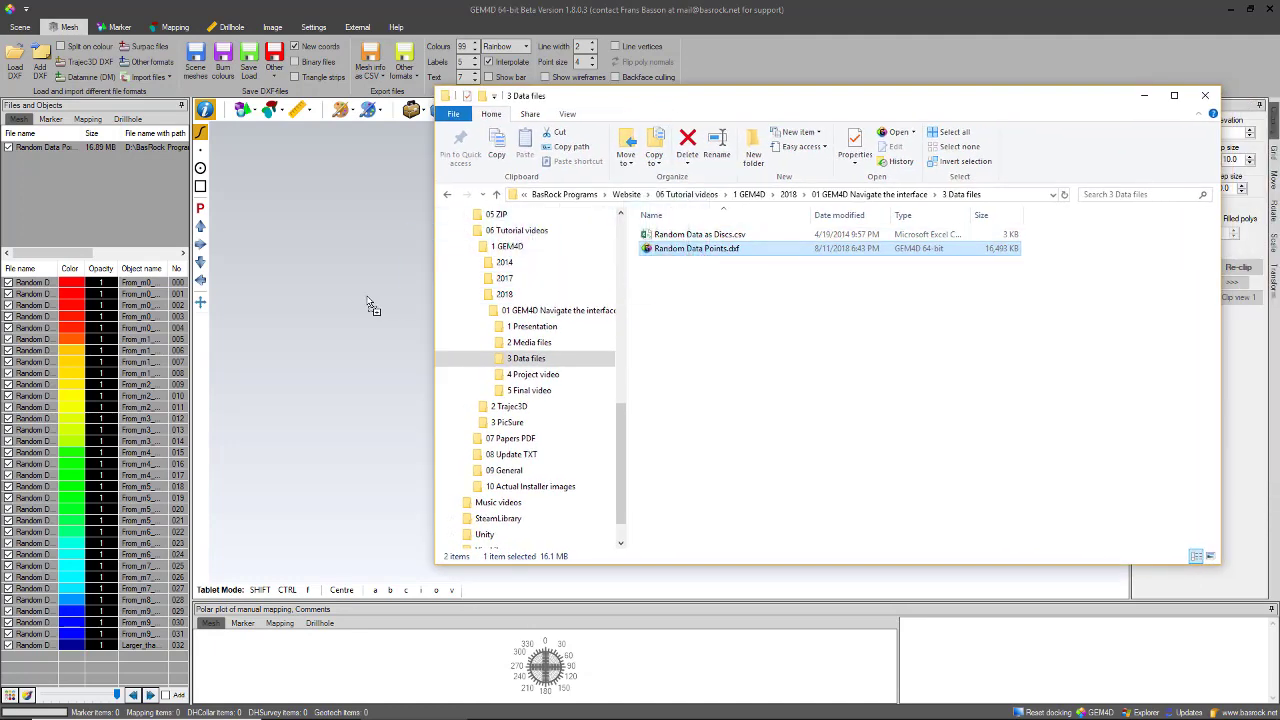
{"action": "mouse_move", "coordinate": [1036, 212]}
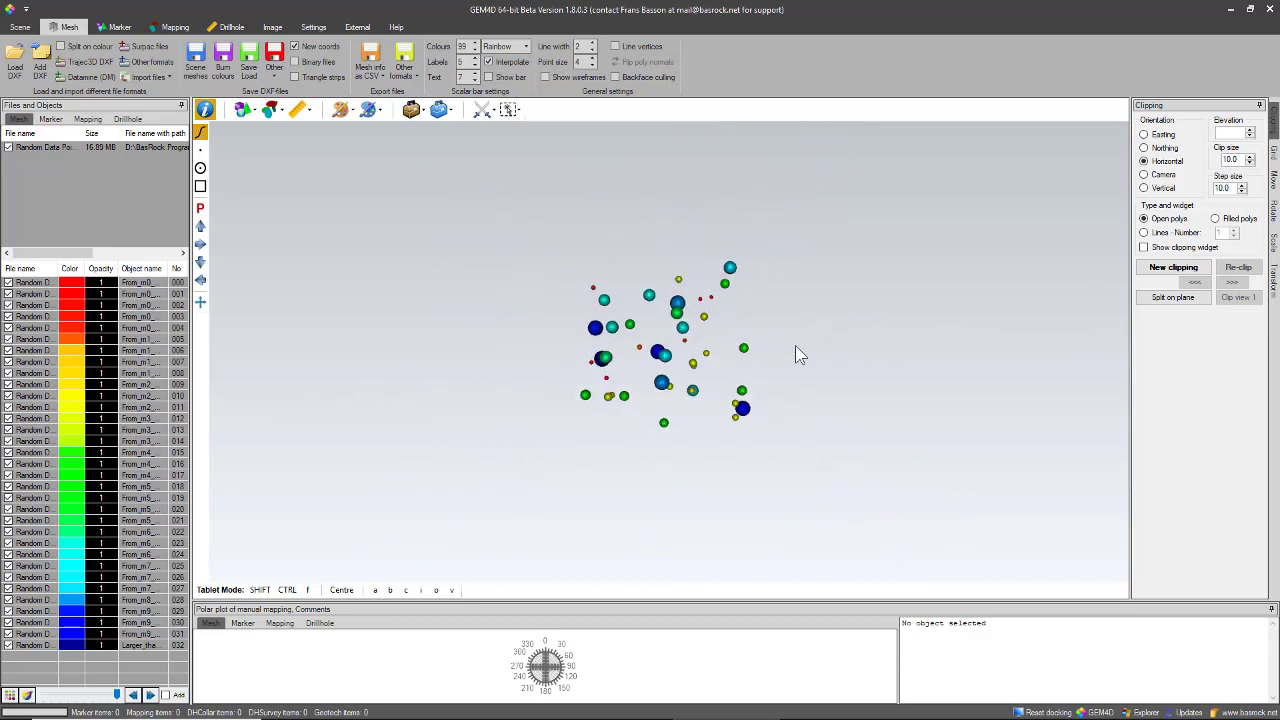
- Zoom in on the cluster of coloured data-point spheres until they fill the scene
{"action": "scroll", "scroll_direction": "up", "scroll_amount": 3}
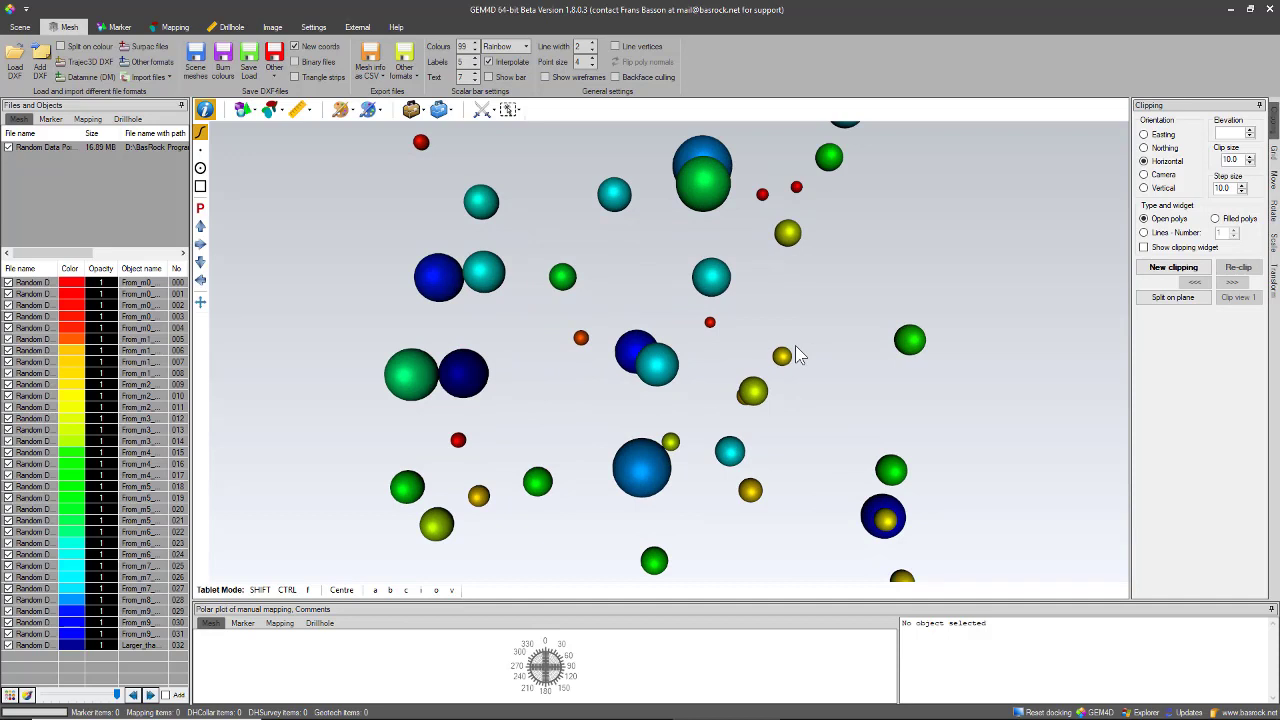
{"action": "mouse_move", "coordinate": [768, 378]}
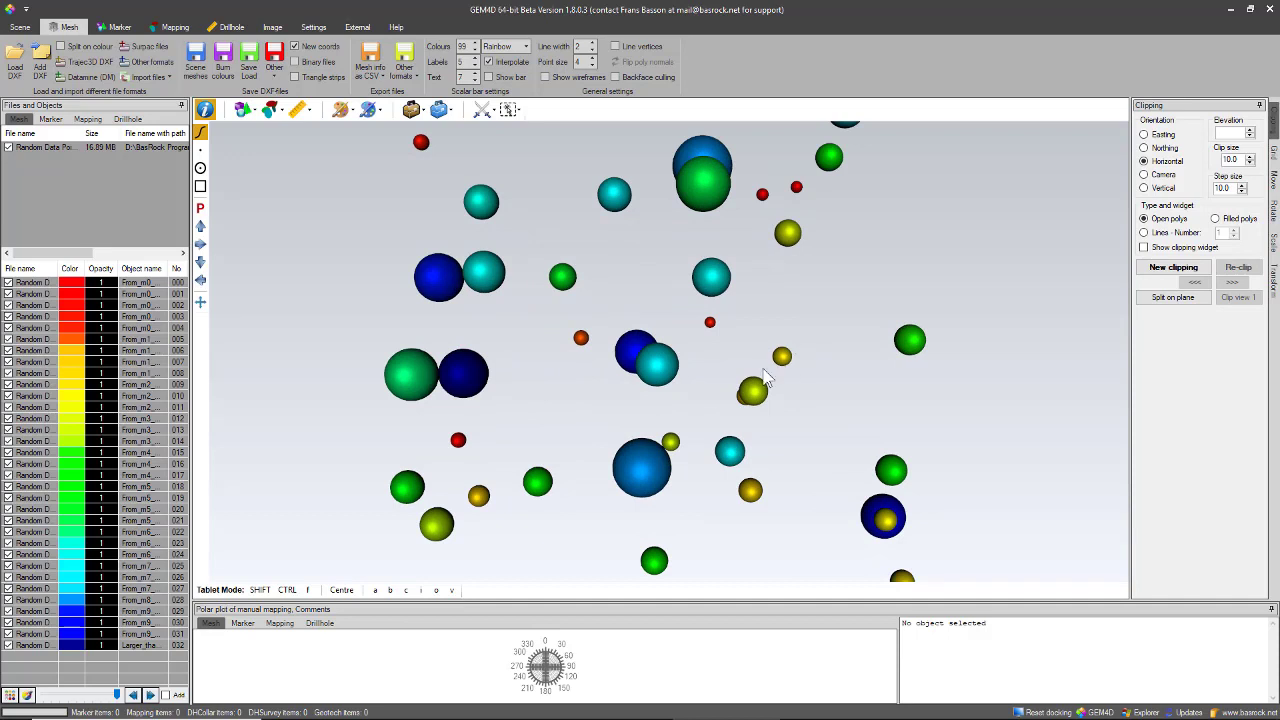
{"action": "mouse_move", "coordinate": [420, 388]}
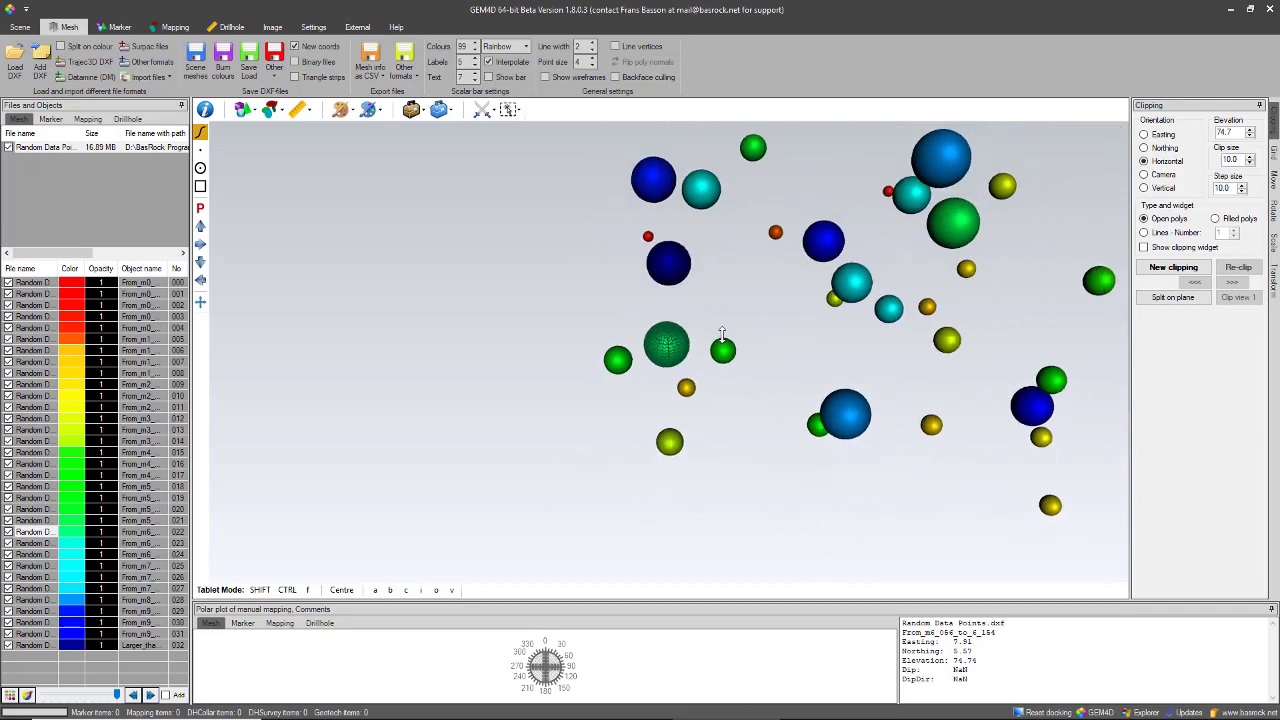
{"action": "mouse_move", "coordinate": [724, 348]}
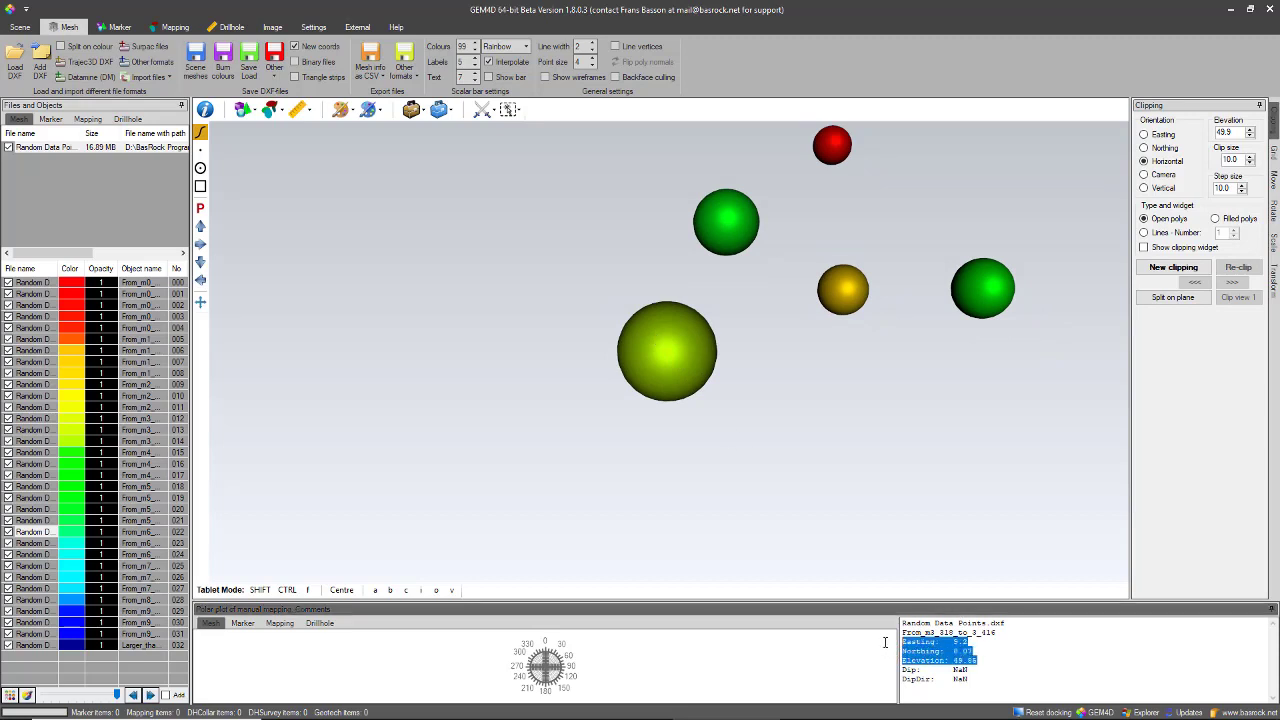
{"action": "mouse_move", "coordinate": [880, 644]}
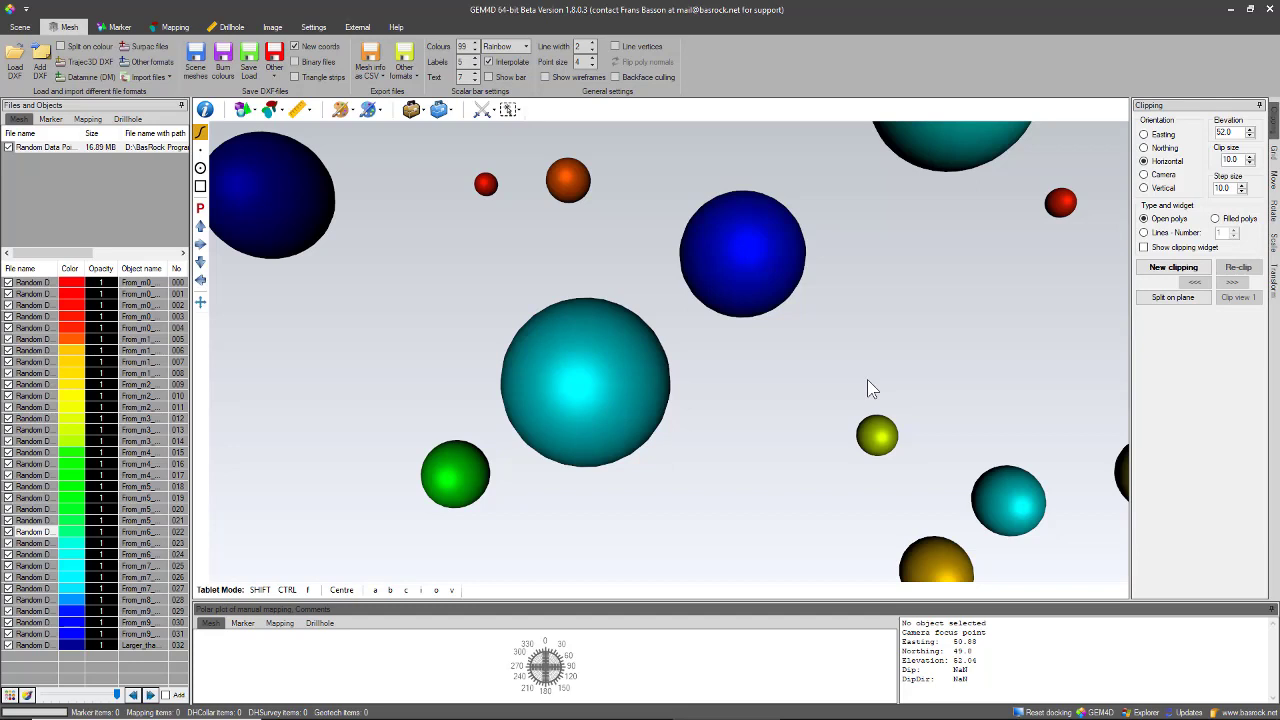
{"action": "mouse_move", "coordinate": [544, 372]}
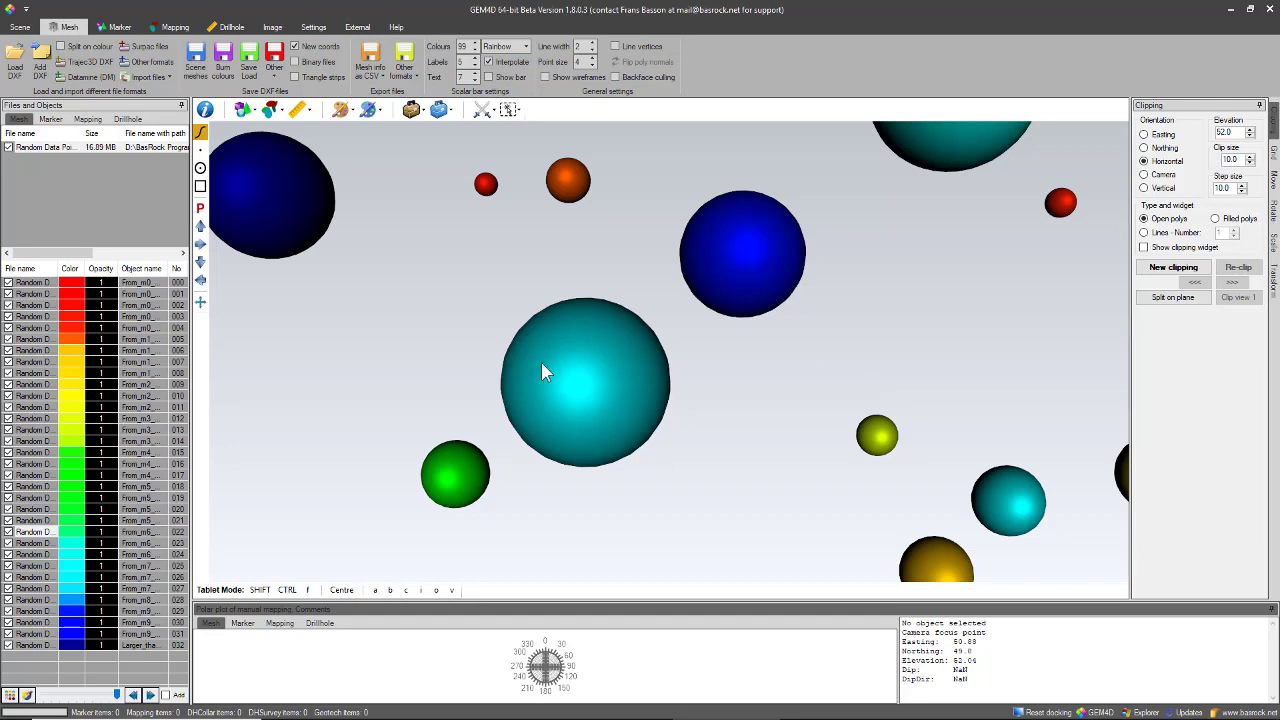
{"action": "mouse_move", "coordinate": [200, 304]}
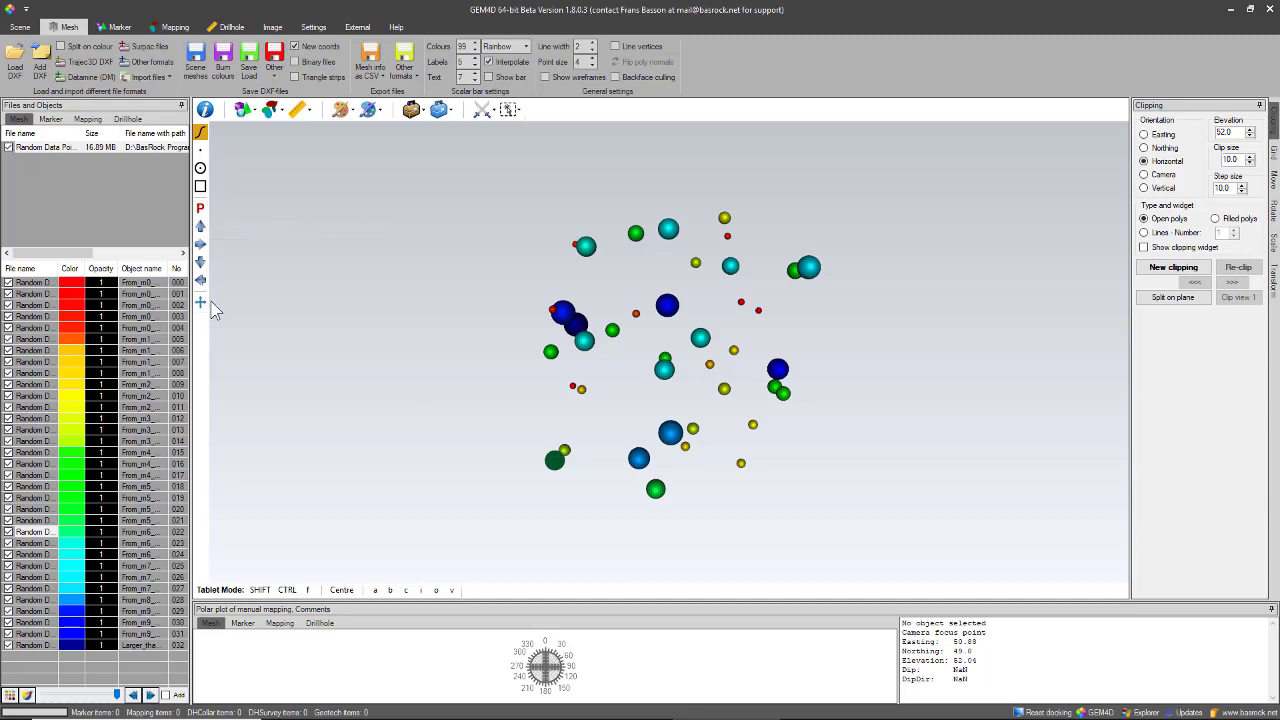
{"action": "mouse_move", "coordinate": [230, 338]}
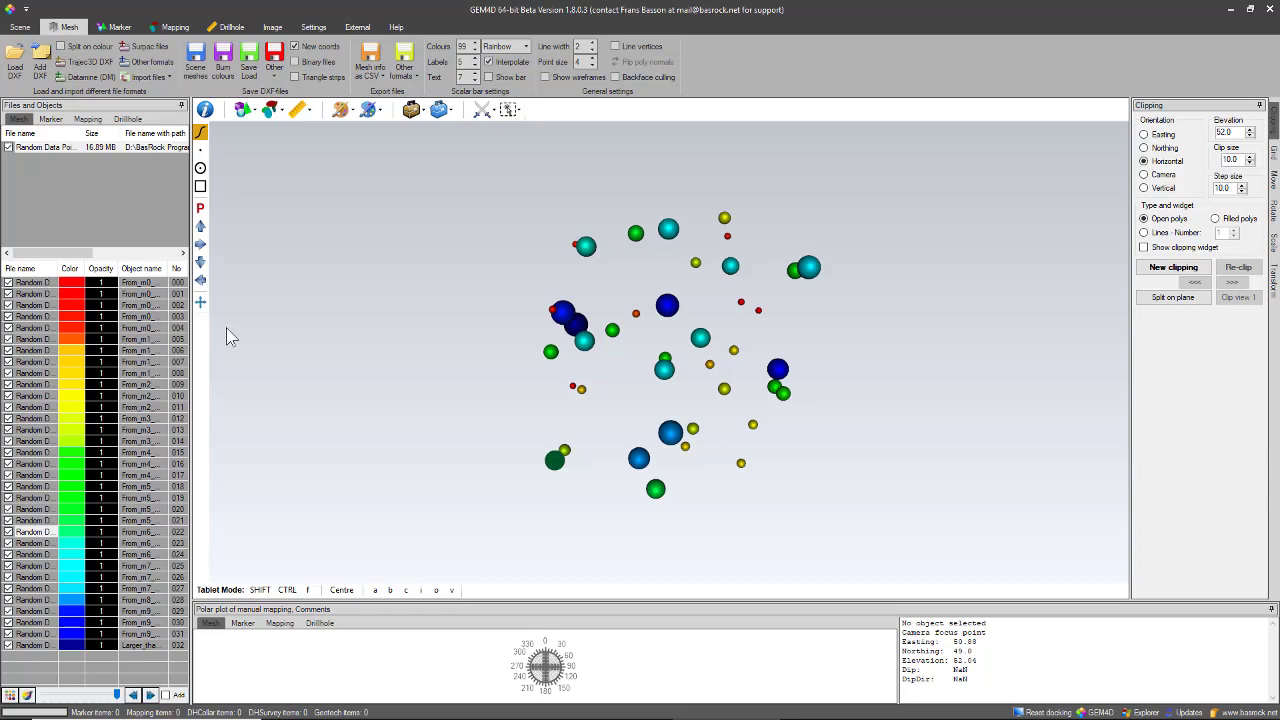
{"action": "mouse_move", "coordinate": [460, 396]}
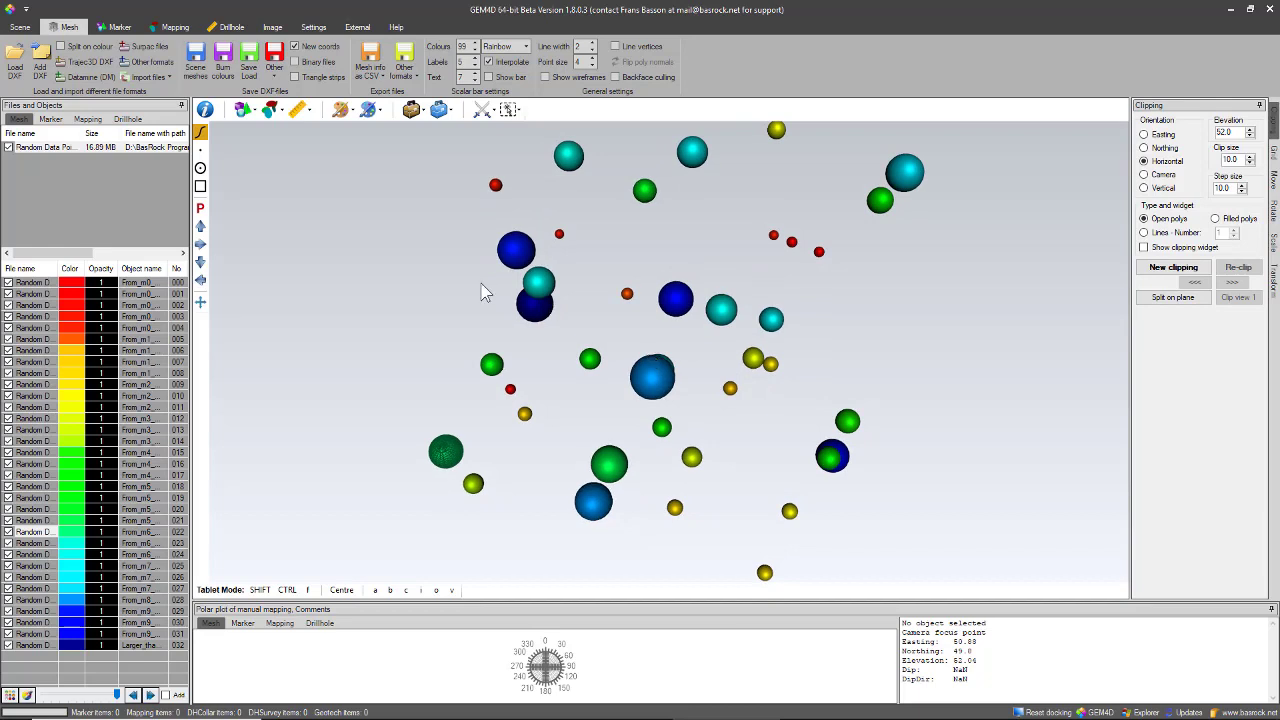
{"action": "mouse_move", "coordinate": [256, 132]}
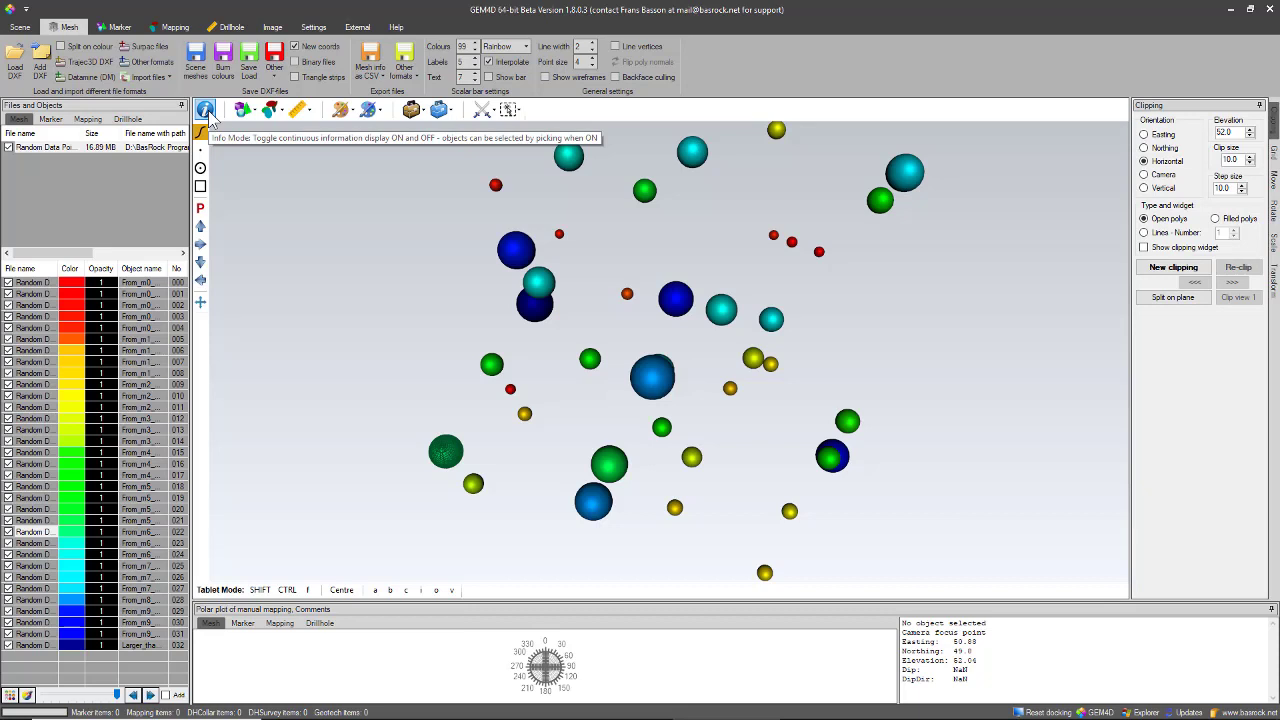
{"action": "mouse_move", "coordinate": [520, 444]}
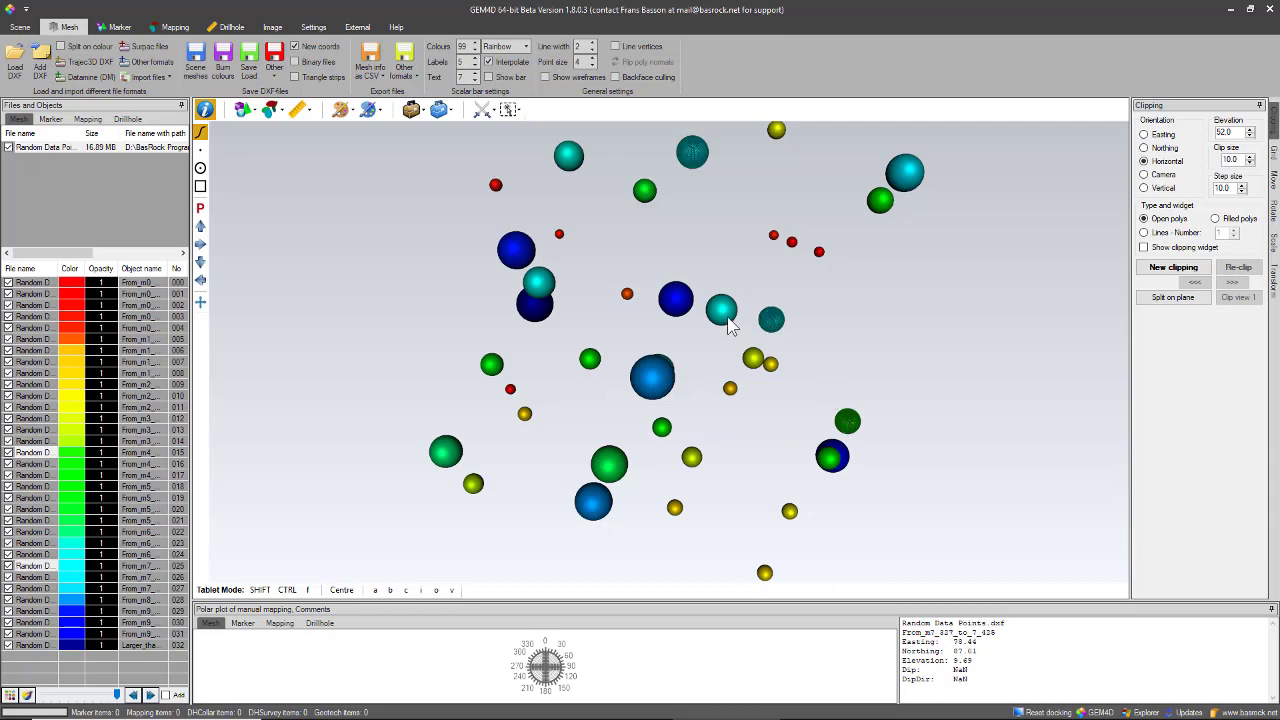
- Pick a sphere to show its source file, object name and coordinates
{"action": "left_click", "coordinate": [720, 310]}
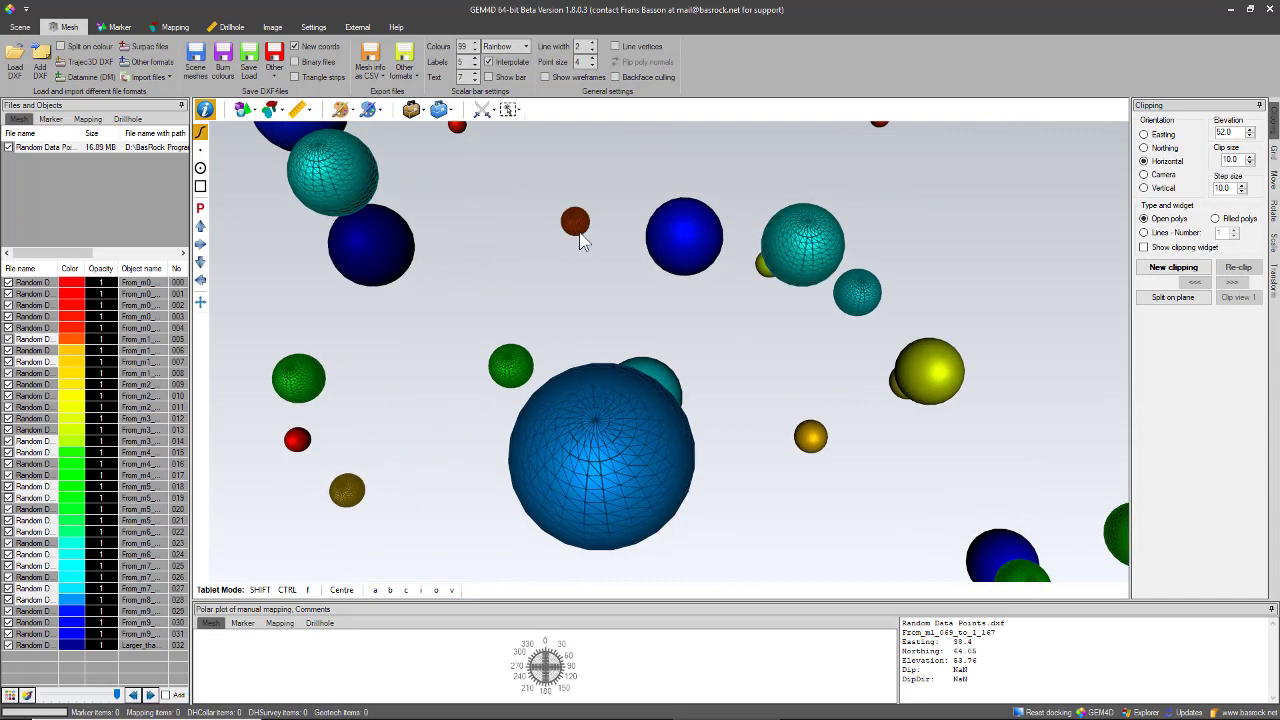
{"action": "mouse_move", "coordinate": [600, 248]}
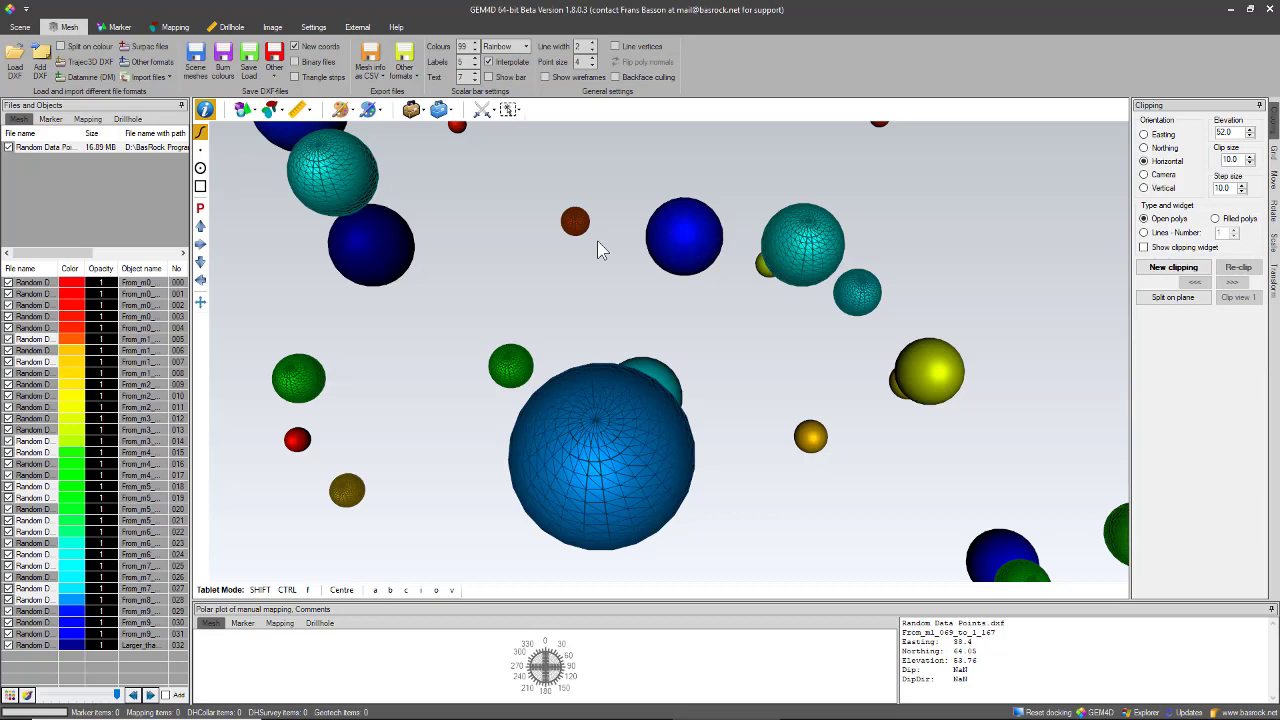
{"action": "mouse_move", "coordinate": [584, 216]}
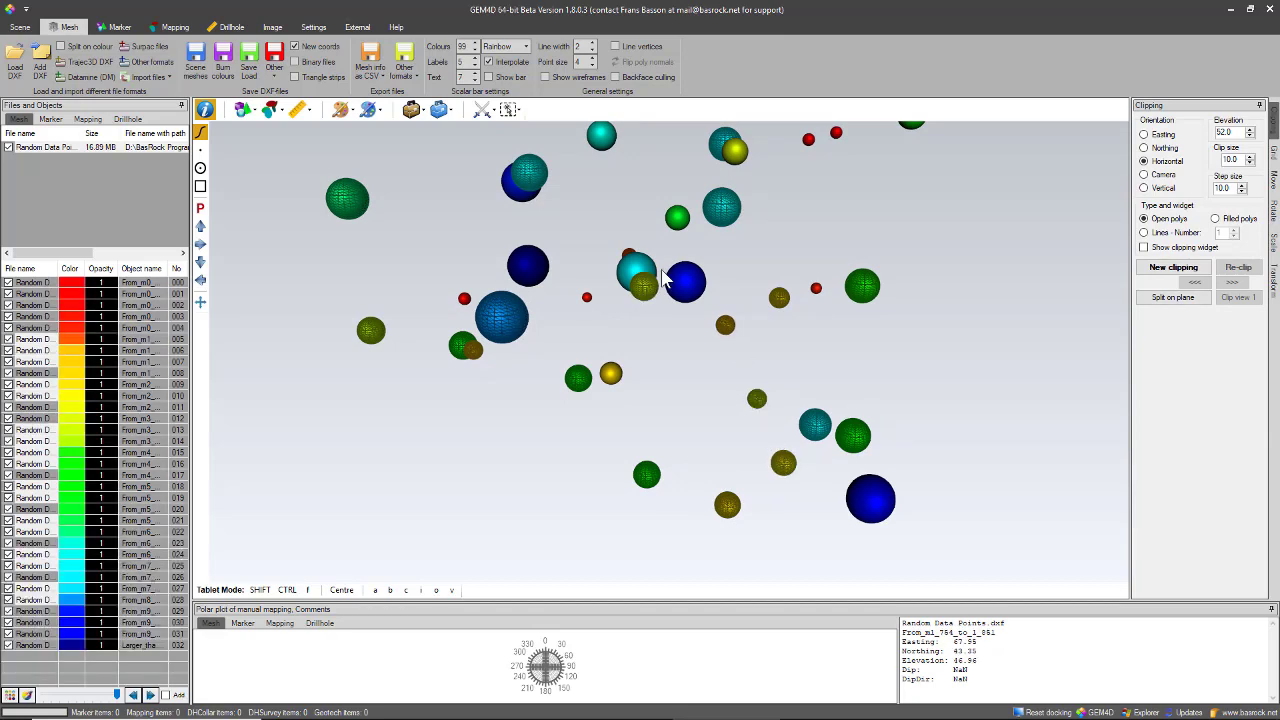
- Remove the selected spheres from the scene via the object list's Remove selected objects action
{"action": "left_click", "coordinate": [636, 272]}
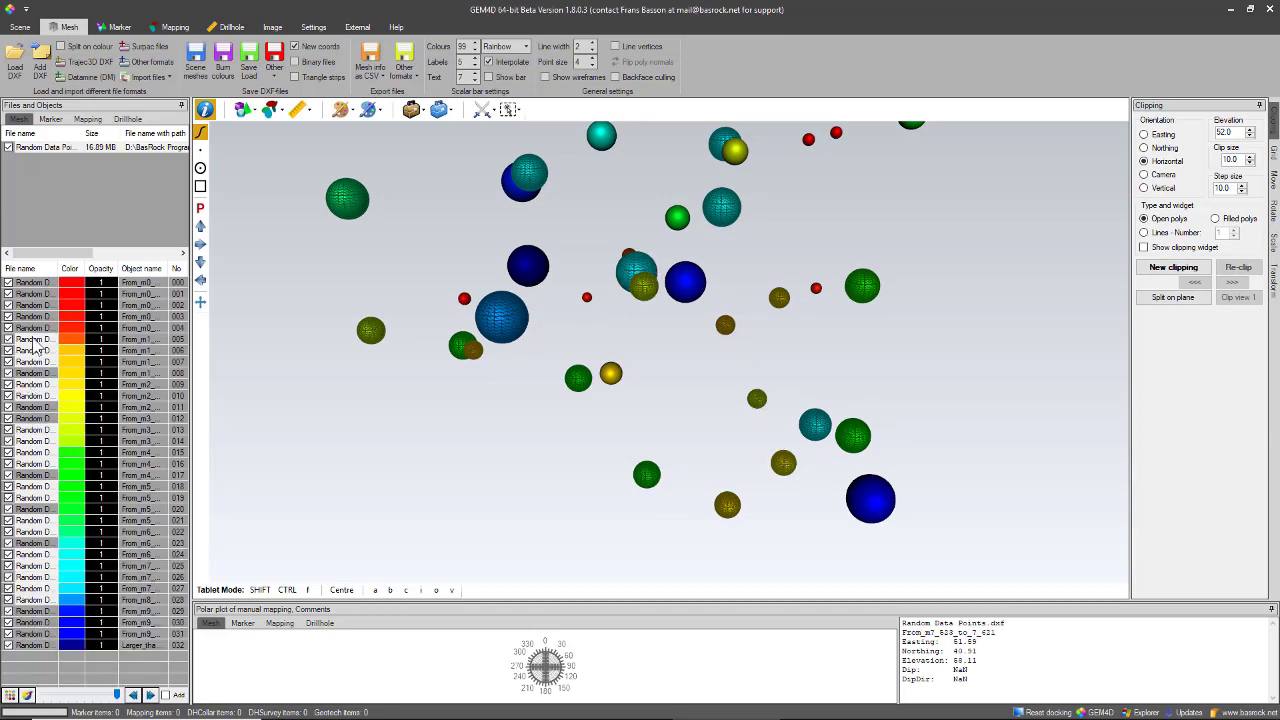
{"action": "right_click", "coordinate": [36, 344]}
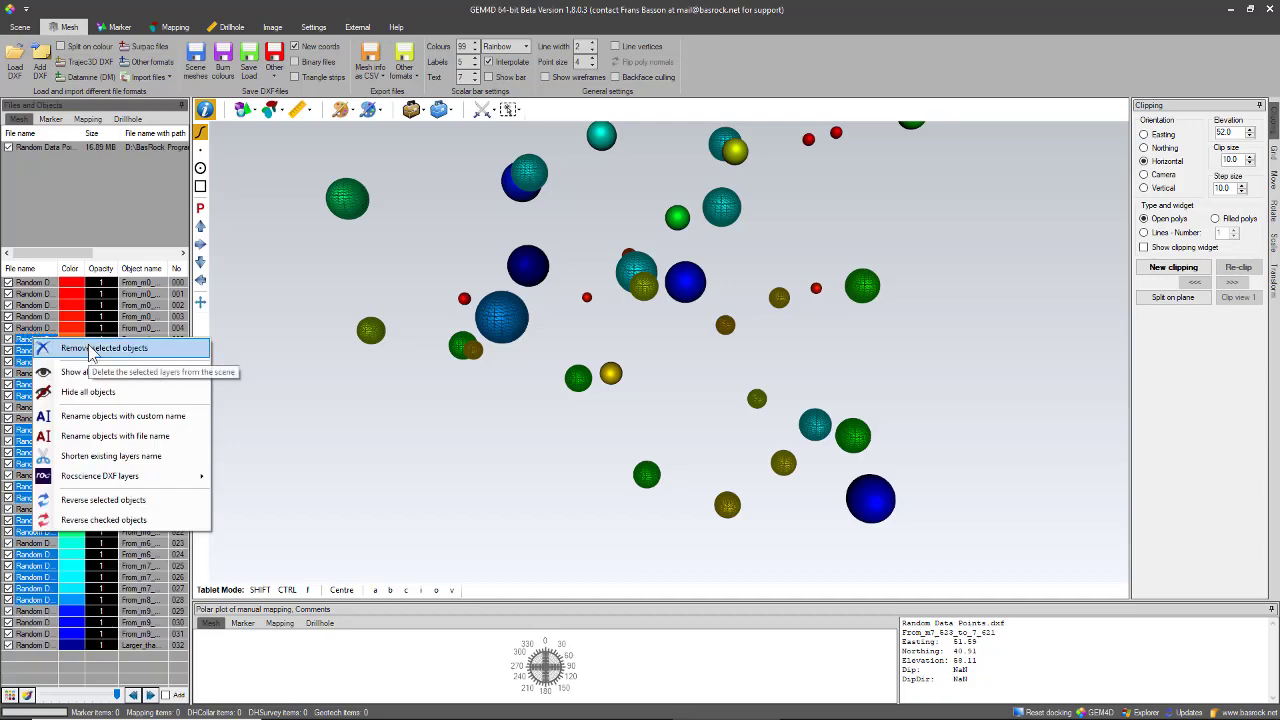
{"action": "left_click", "coordinate": [104, 348]}
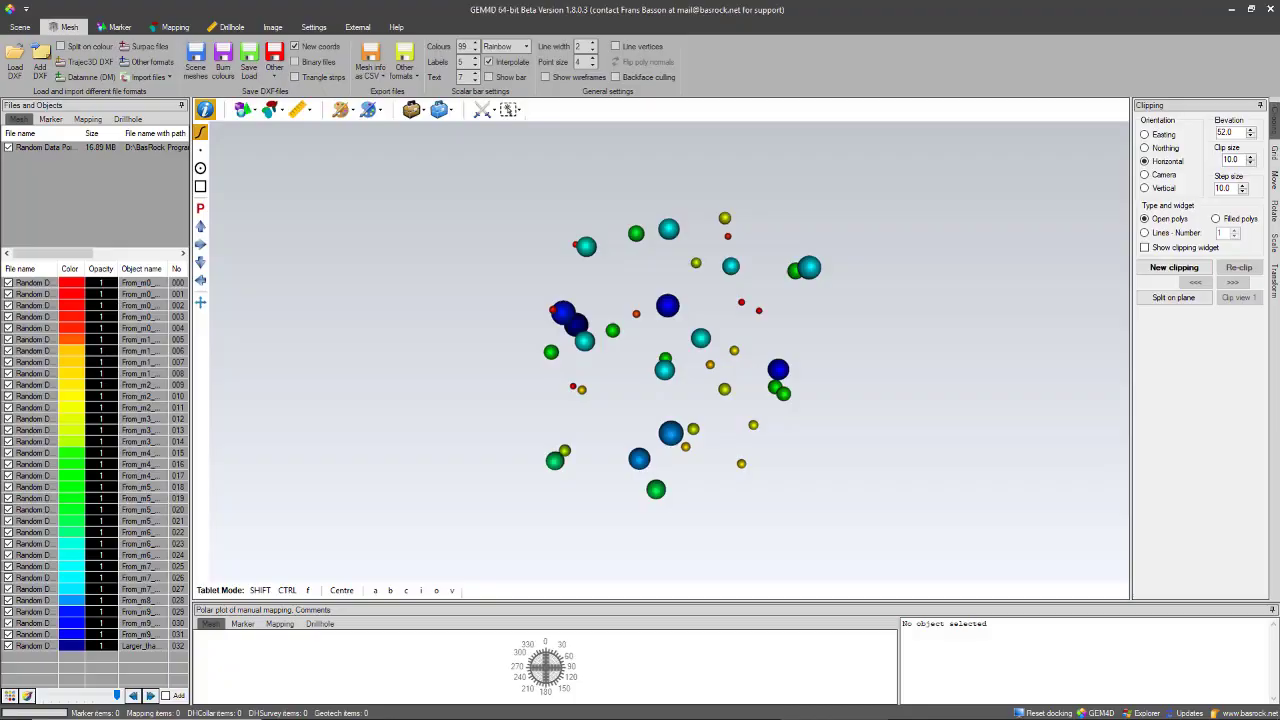
{"action": "mouse_move", "coordinate": [850, 500]}
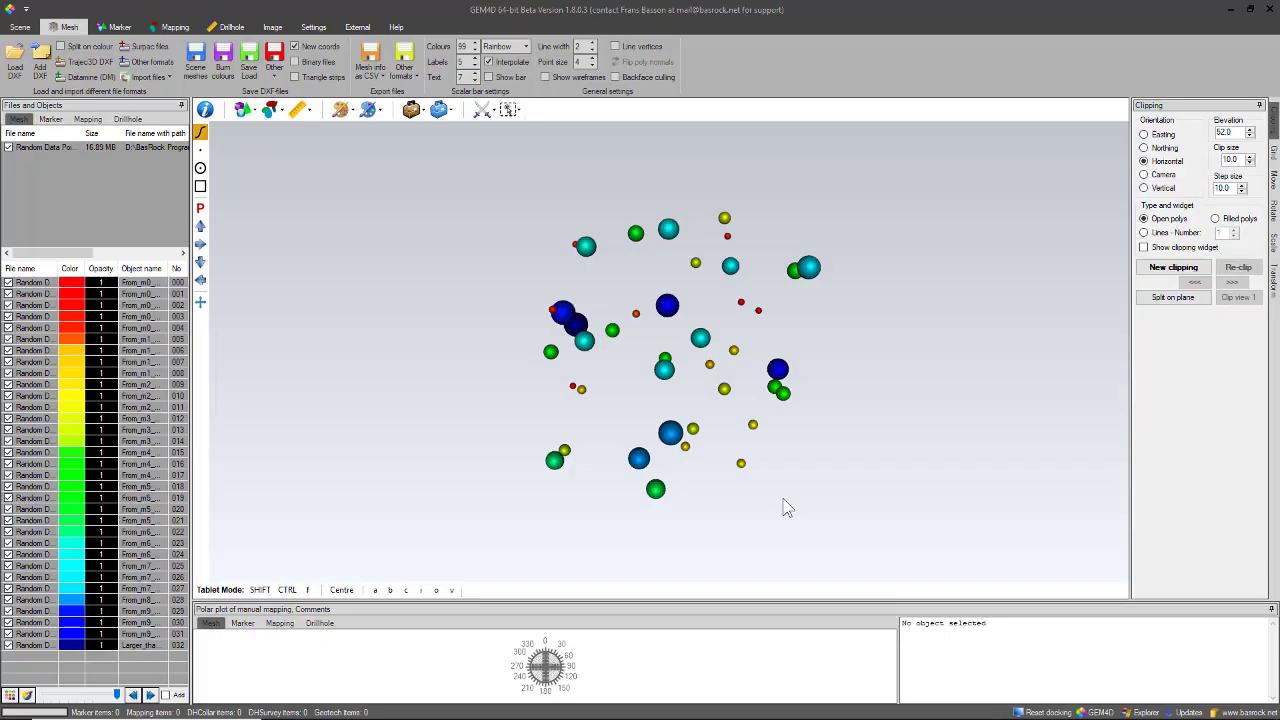
{"action": "mouse_move", "coordinate": [430, 144]}
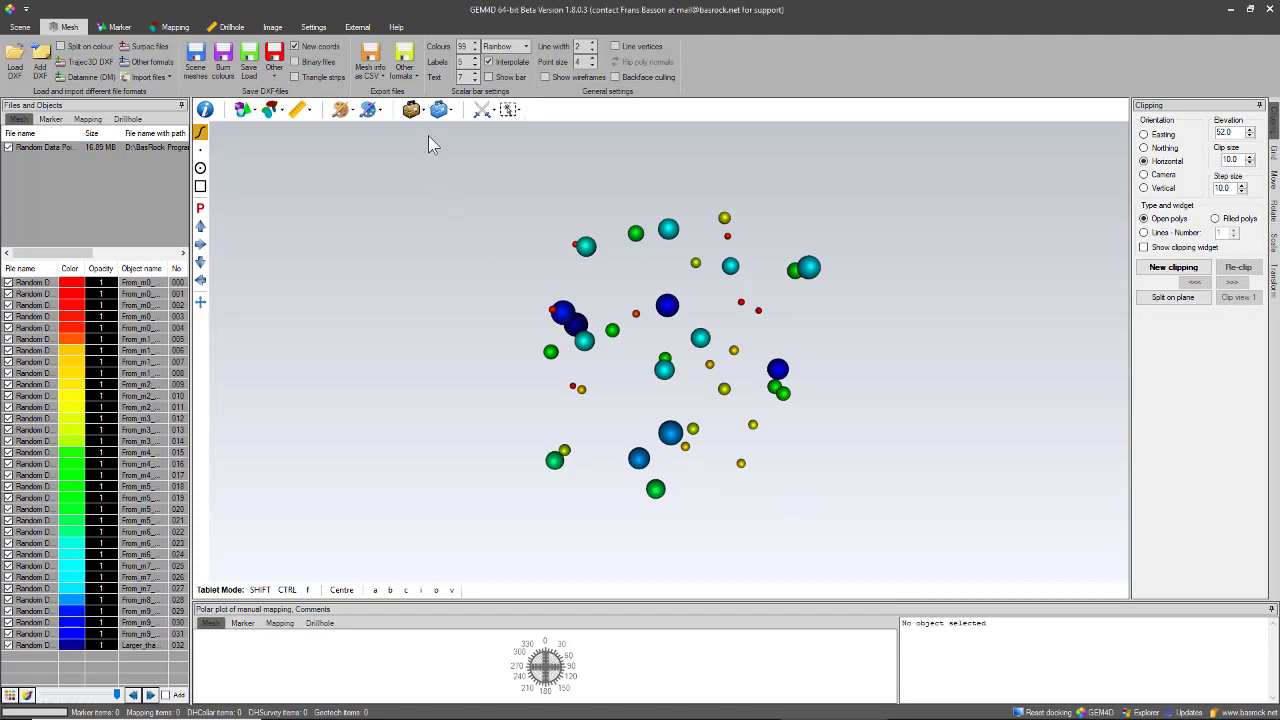
{"action": "mouse_move", "coordinate": [412, 110]}
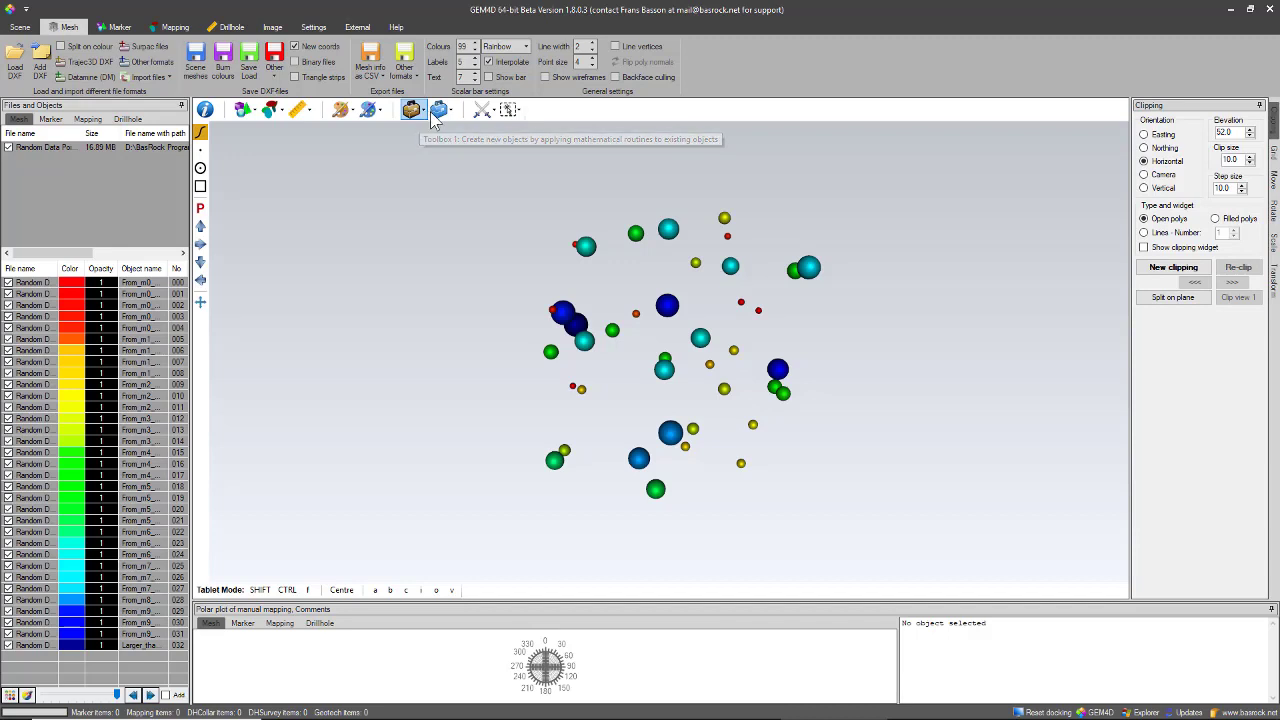
{"action": "mouse_move", "coordinate": [440, 110]}
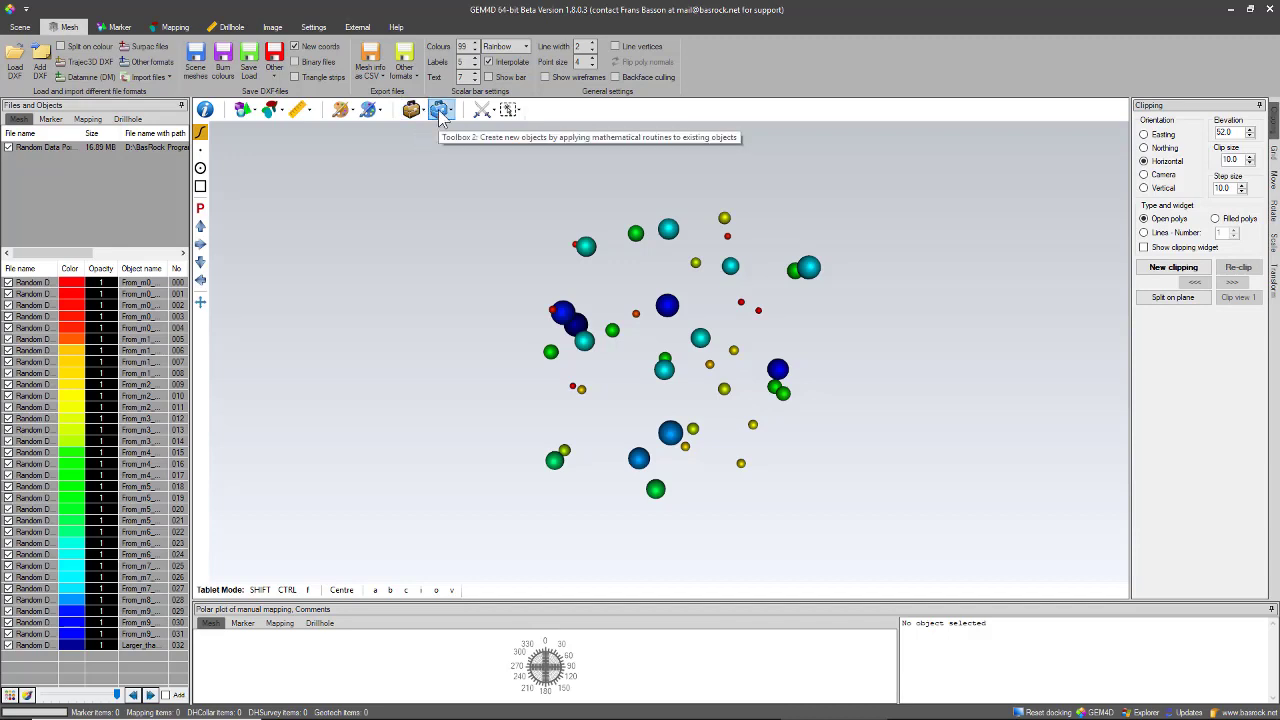
{"action": "mouse_move", "coordinate": [440, 110]}
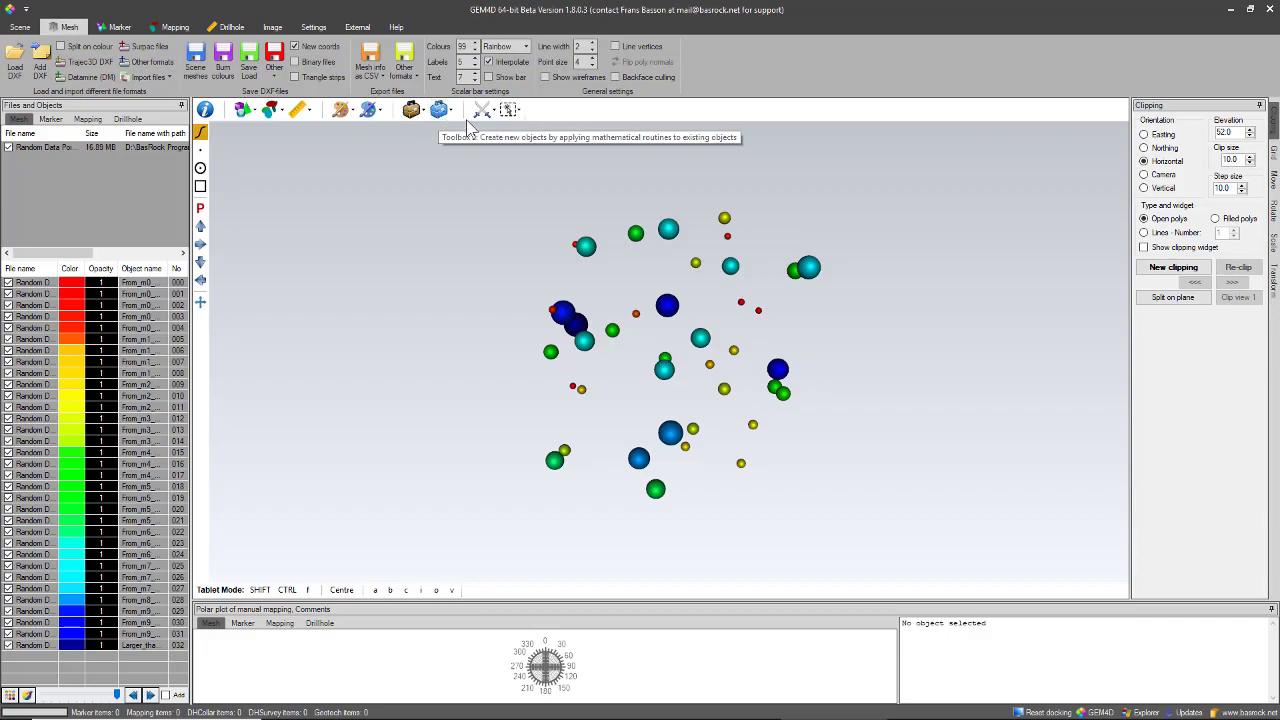